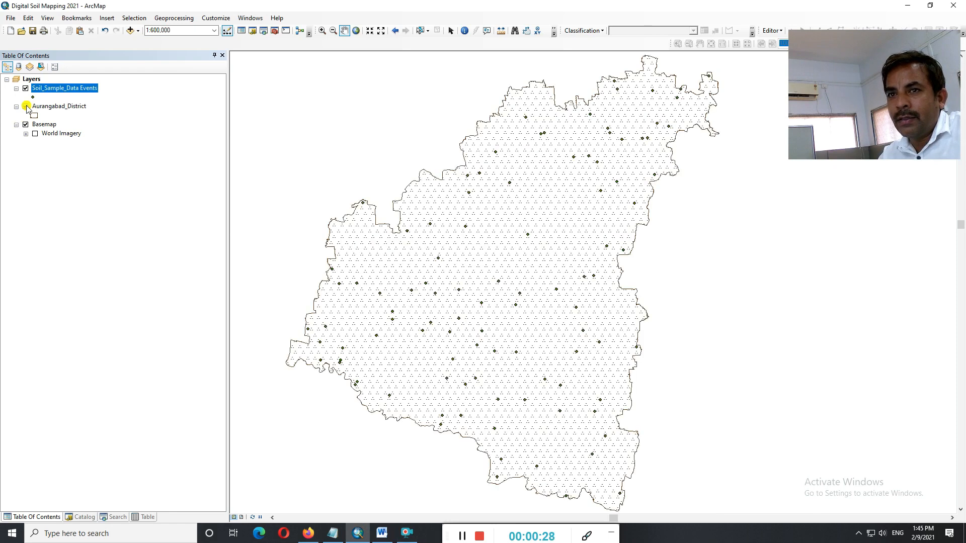
Toggle the sample points off and on, review the Soil_Sample_Data Events table, then close it
{"action": "left_click", "coordinate": [25, 88]}
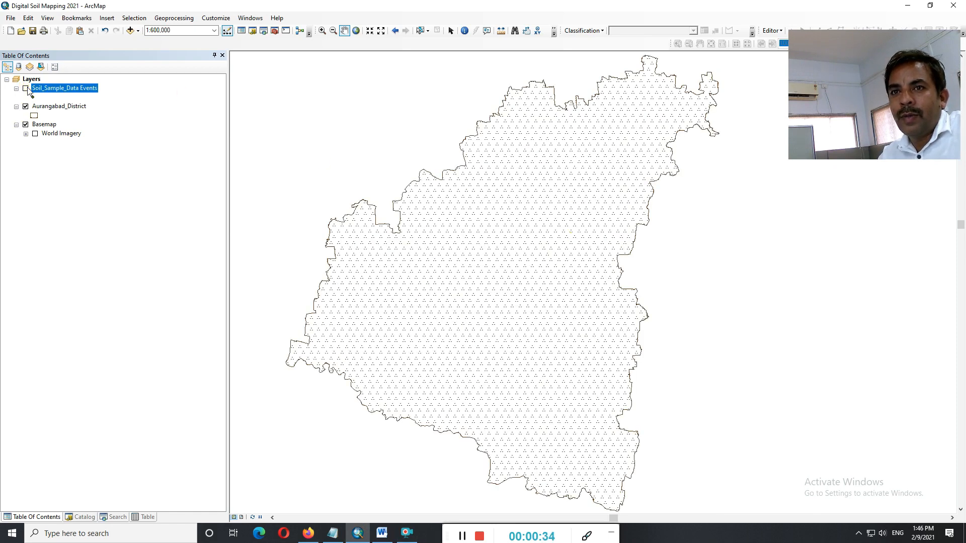
{"action": "left_click", "coordinate": [26, 88]}
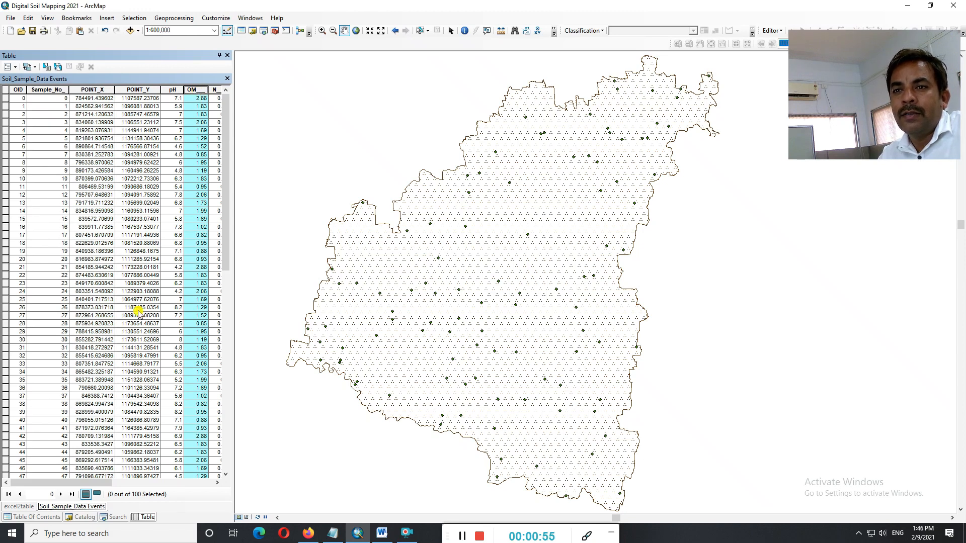
{"action": "scroll", "scroll_direction": "down", "scroll_amount": 3}
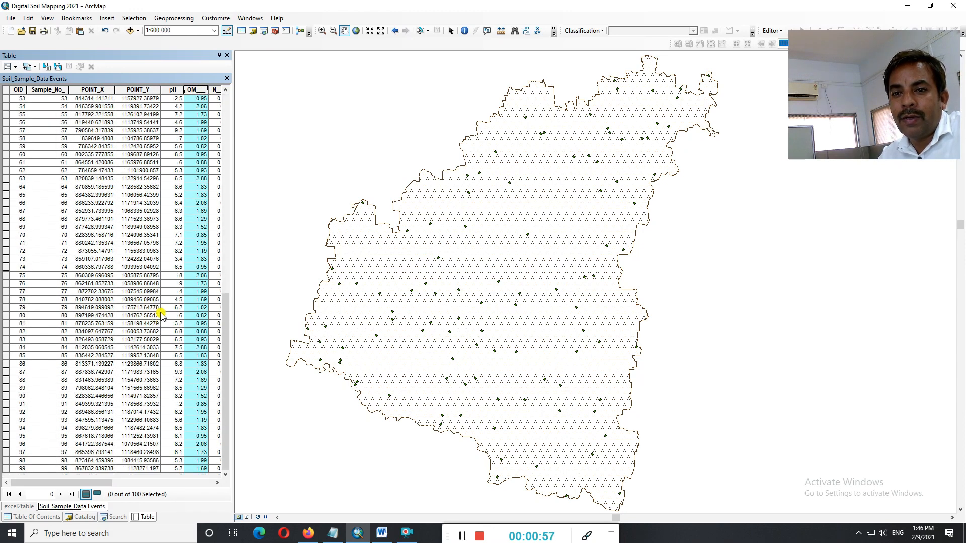
{"action": "left_click", "coordinate": [117, 517]}
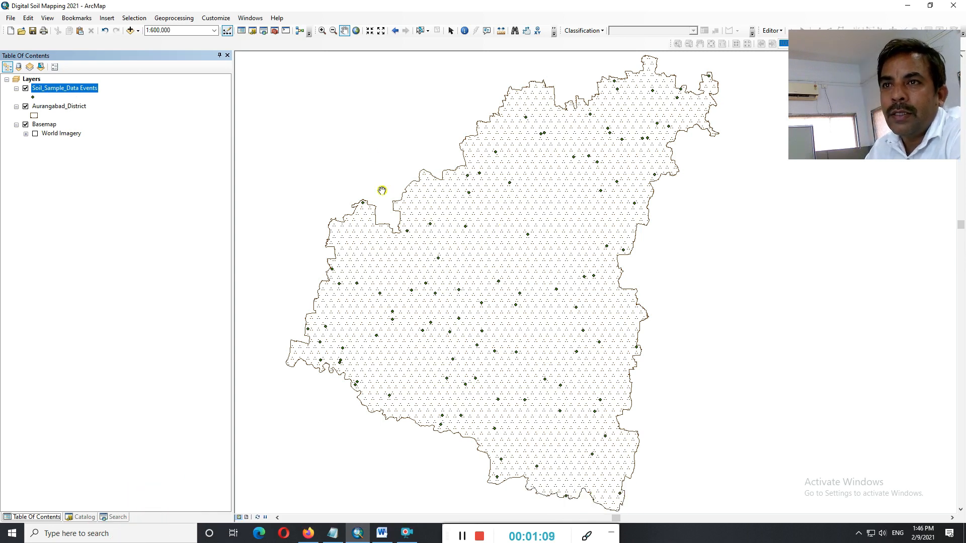
Set the geoprocessing Processing Extent to Aurangabad_District and choose a Raster Analysis mask layer
{"action": "left_click", "coordinate": [173, 17]}
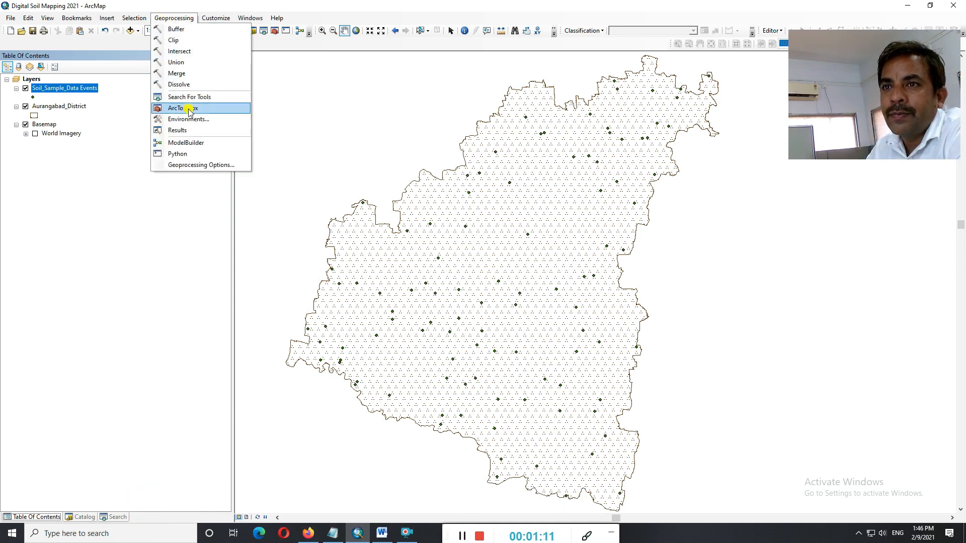
{"action": "left_click", "coordinate": [188, 119]}
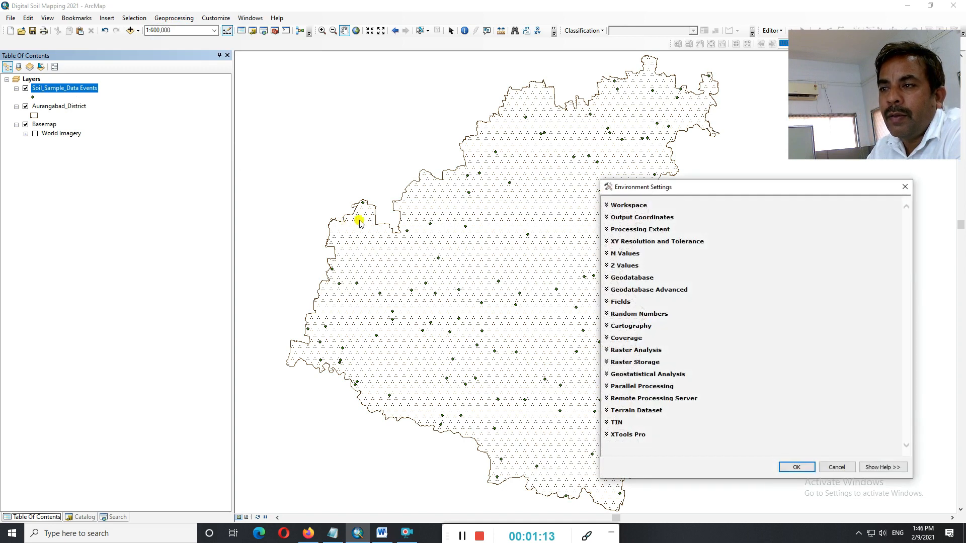
{"action": "mouse_move", "coordinate": [629, 229]}
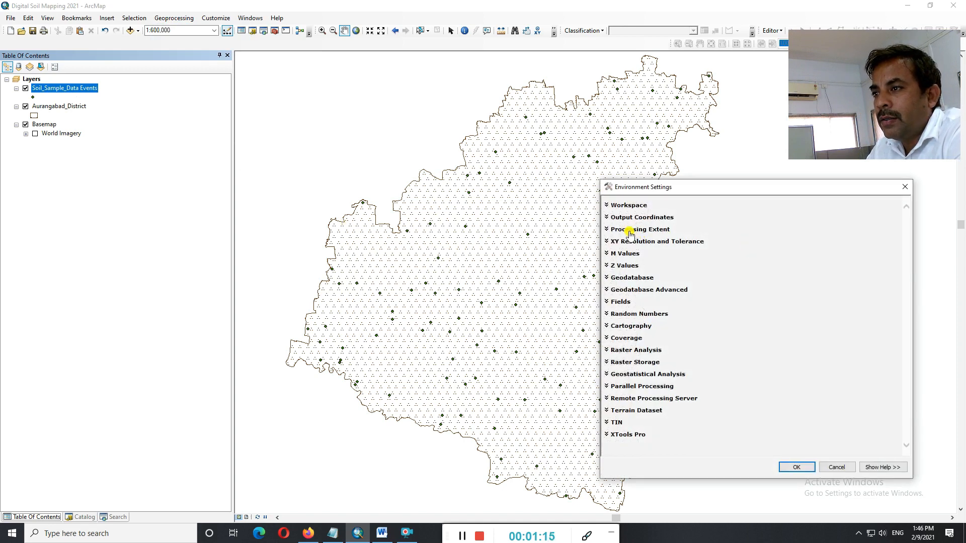
{"action": "left_click", "coordinate": [640, 229]}
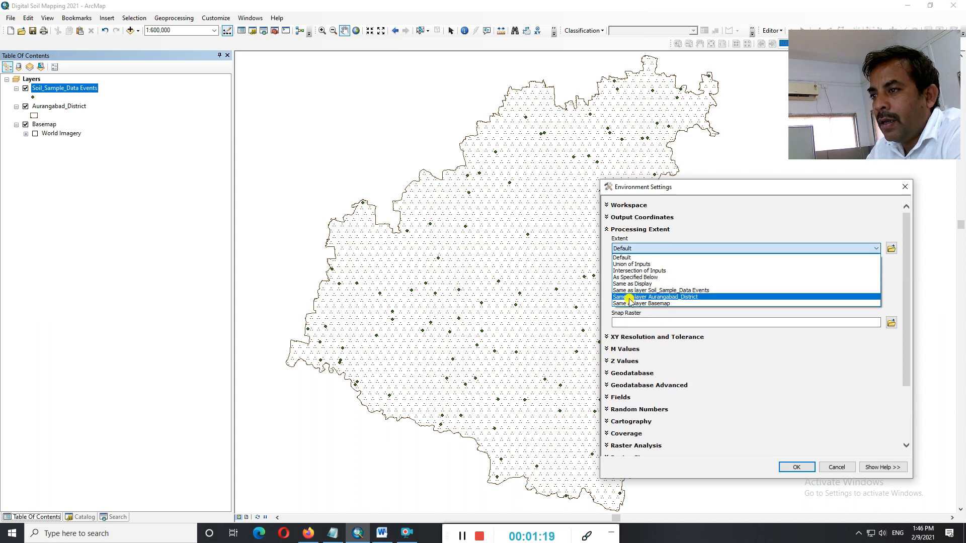
{"action": "left_click", "coordinate": [654, 297]}
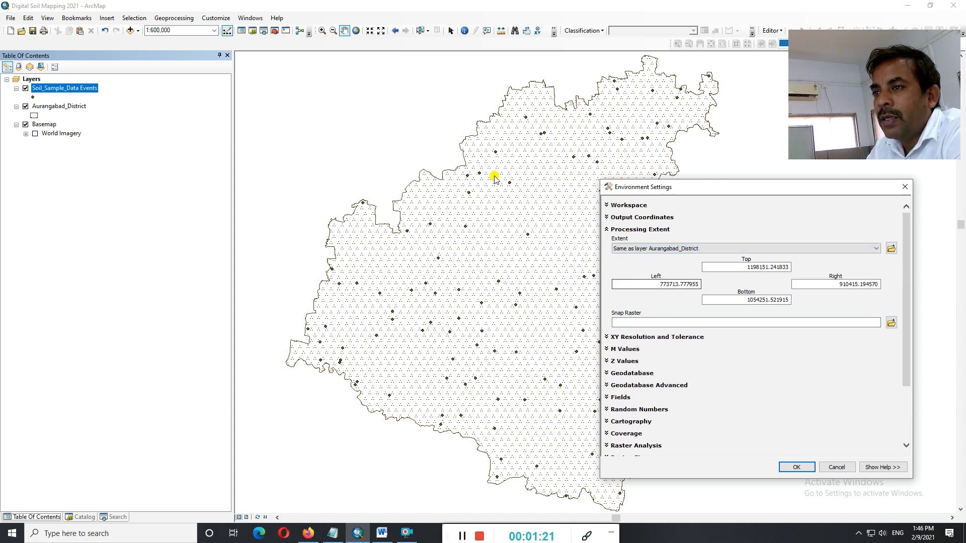
{"action": "mouse_move", "coordinate": [326, 406]}
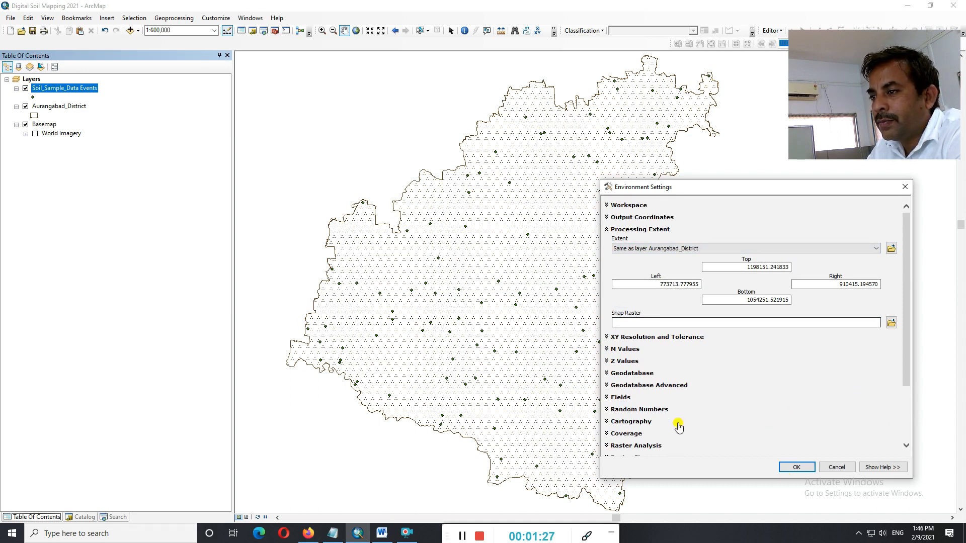
{"action": "left_click", "coordinate": [635, 445]}
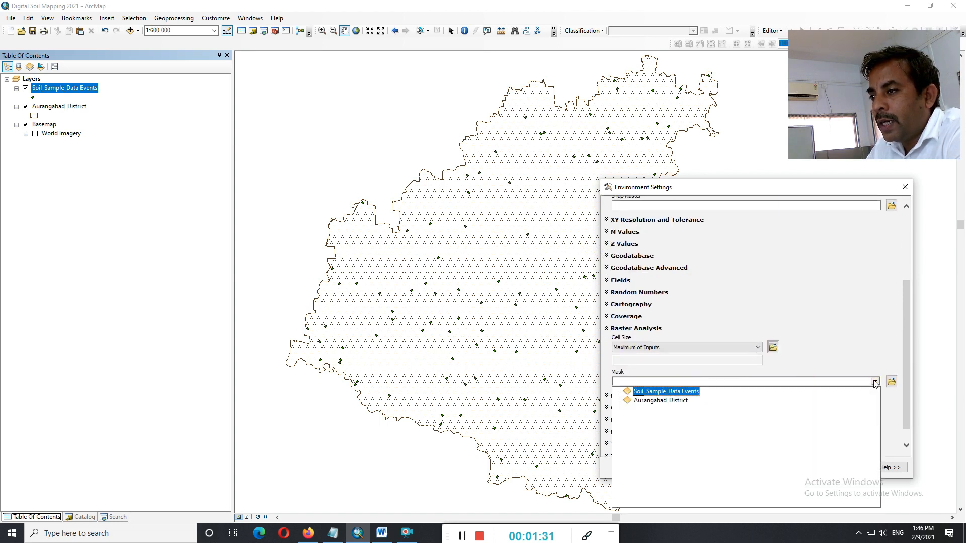
{"action": "left_click", "coordinate": [662, 400]}
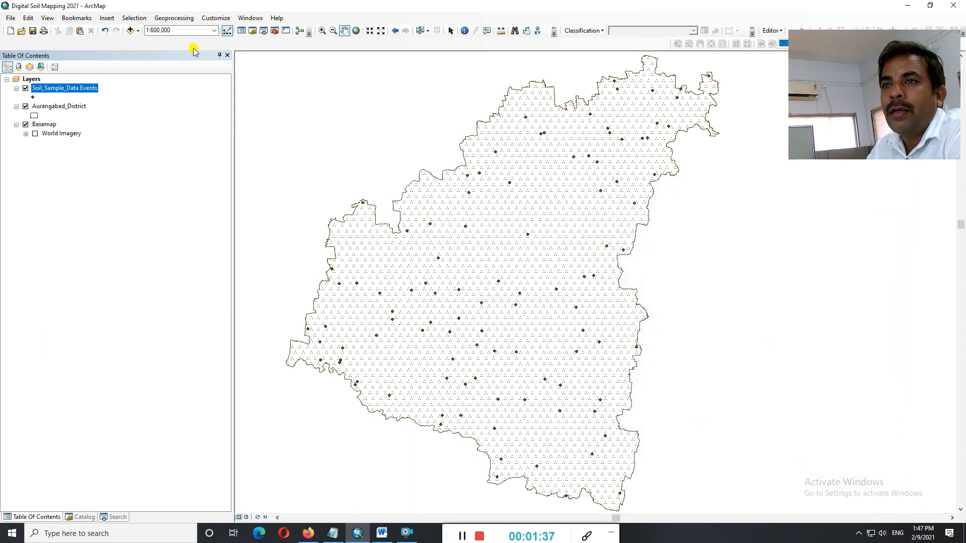
{"action": "mouse_move", "coordinate": [146, 514]}
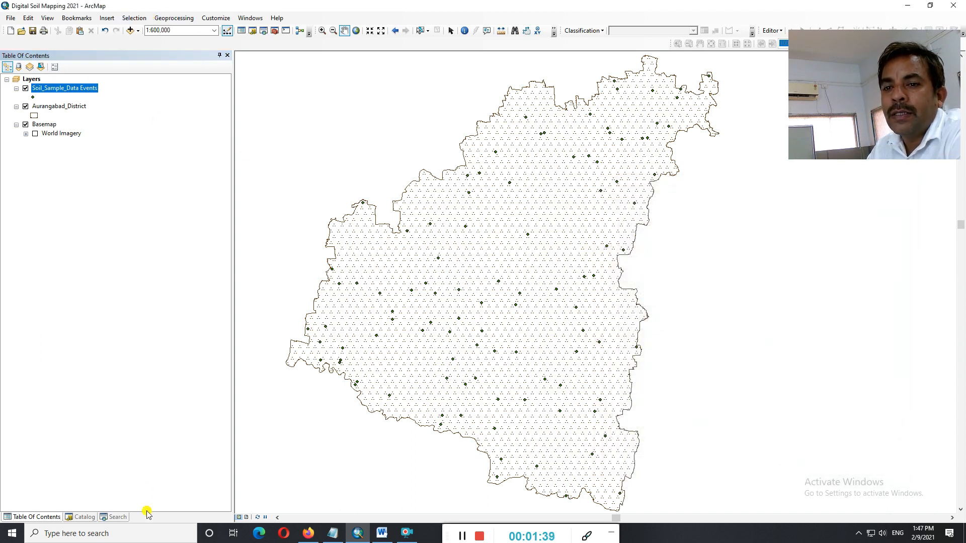
Search tools for 'kr' and open the Kriging (3D Analyst) tool
{"action": "left_click", "coordinate": [116, 517]}
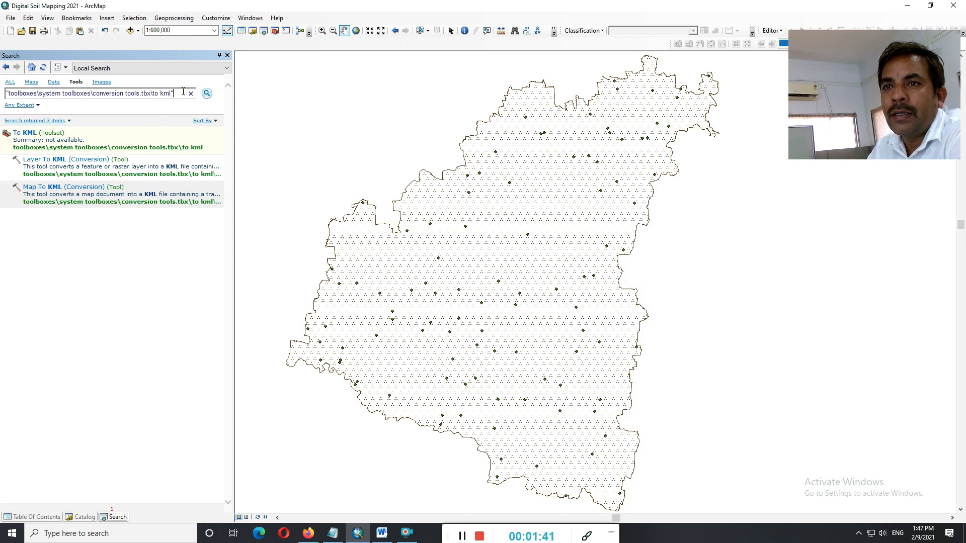
{"action": "type", "text": "kr"}
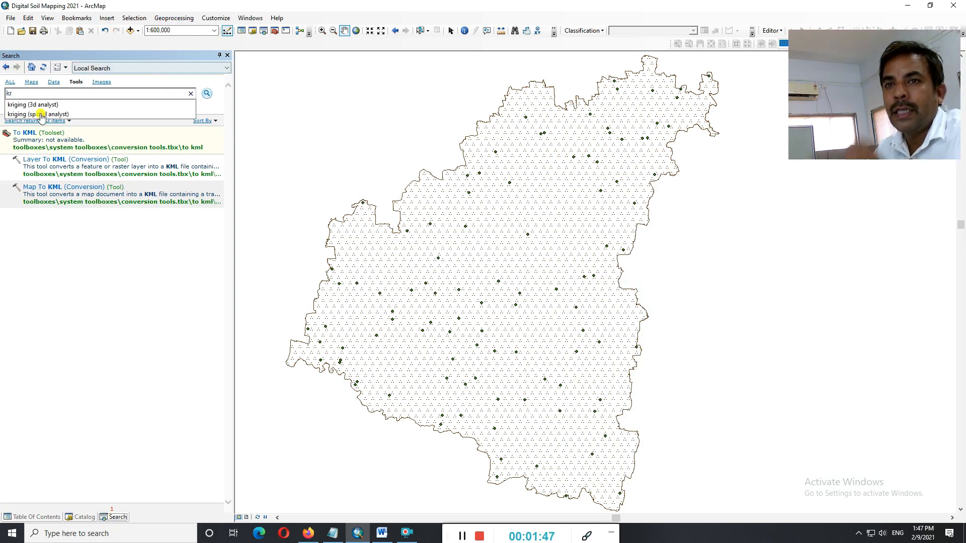
{"action": "left_click", "coordinate": [32, 104]}
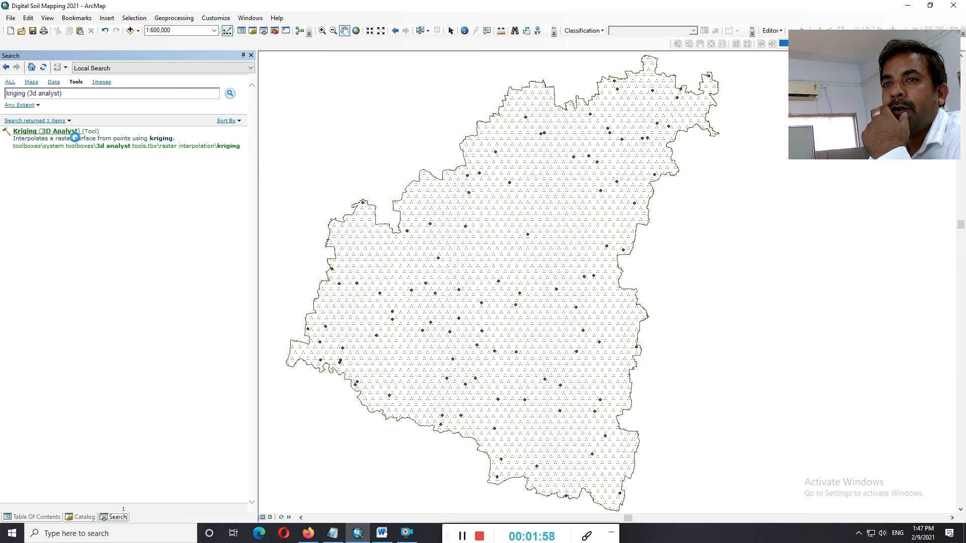
{"action": "double_click", "coordinate": [46, 131]}
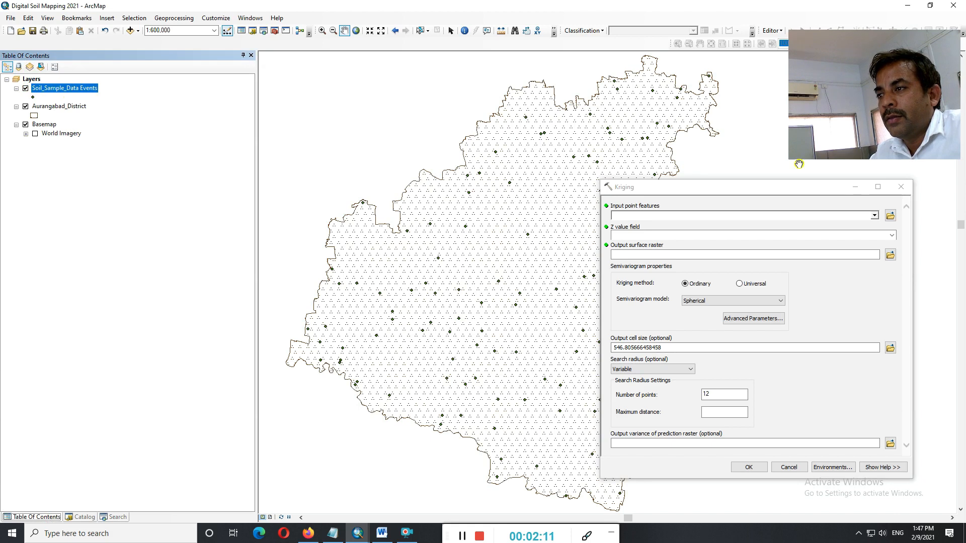
Use Soil_Sample_Data Events as Kriging input with pH as the Z value field, and browse for the output
{"action": "left_click", "coordinate": [874, 215]}
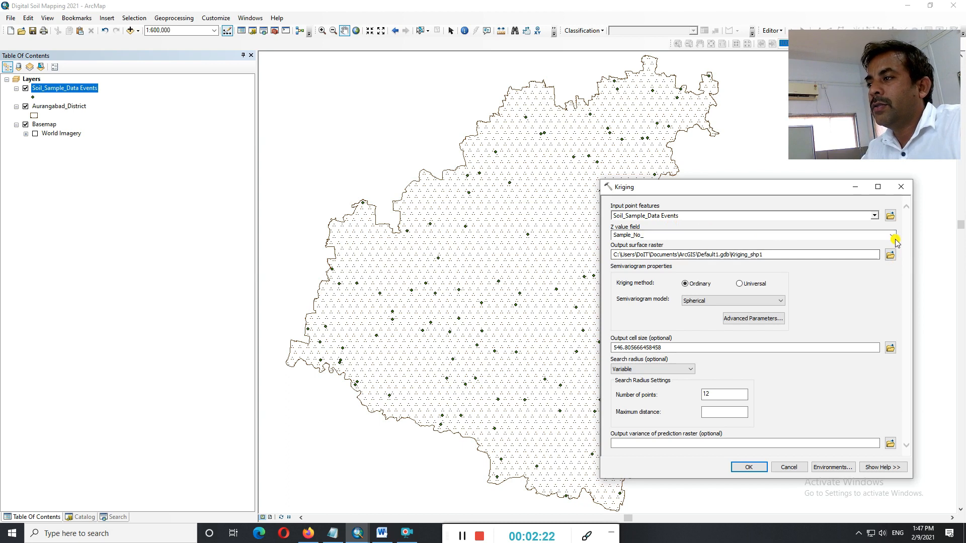
{"action": "left_click", "coordinate": [894, 235]}
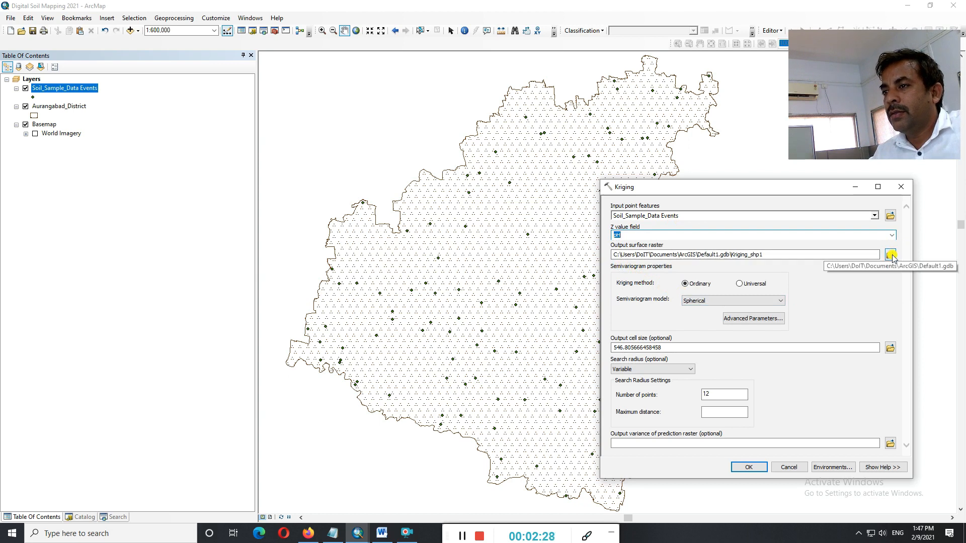
{"action": "left_click", "coordinate": [889, 255]}
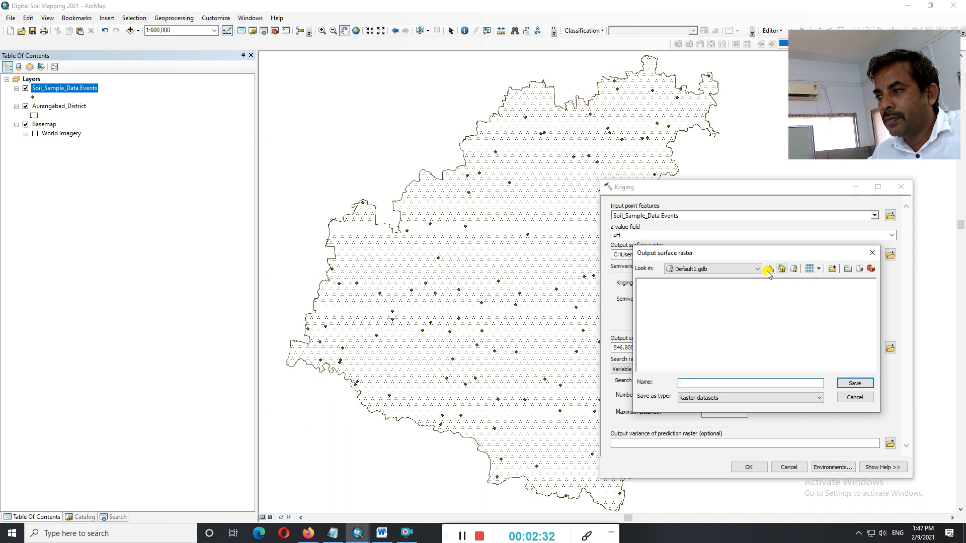
Save the Kriging output surface raster as pH_Result in Default1.gdb
{"action": "type", "text": "KrigingMethod"}
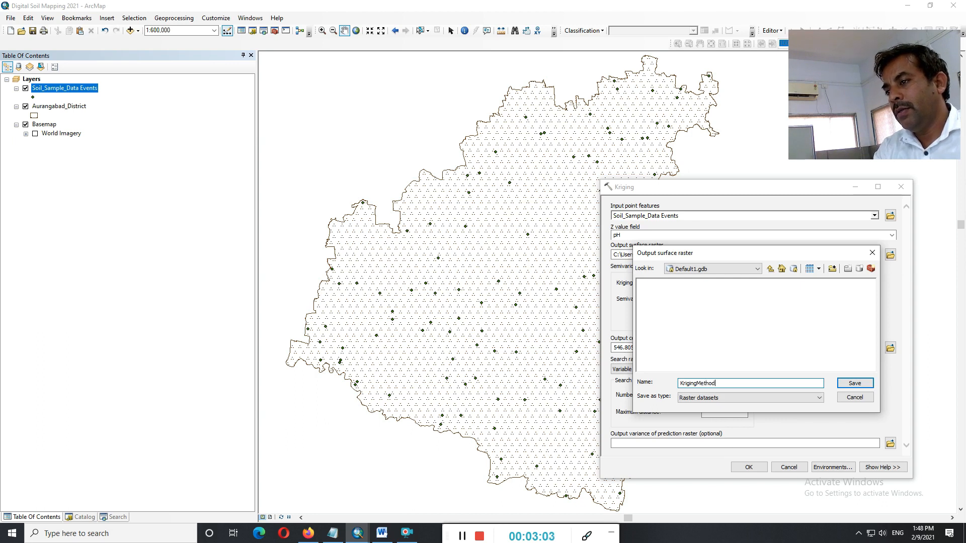
{"action": "type", "text": "Result"}
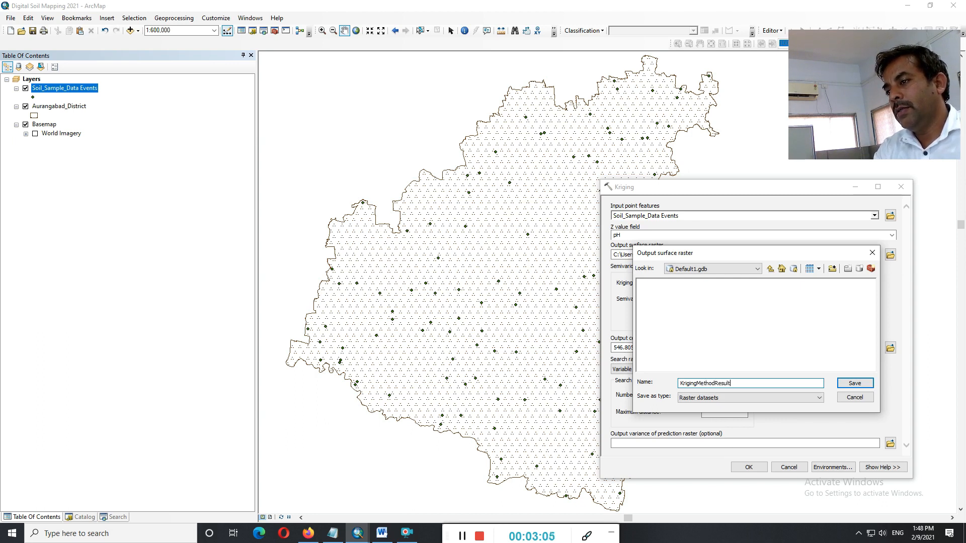
{"action": "left_click", "coordinate": [853, 382]}
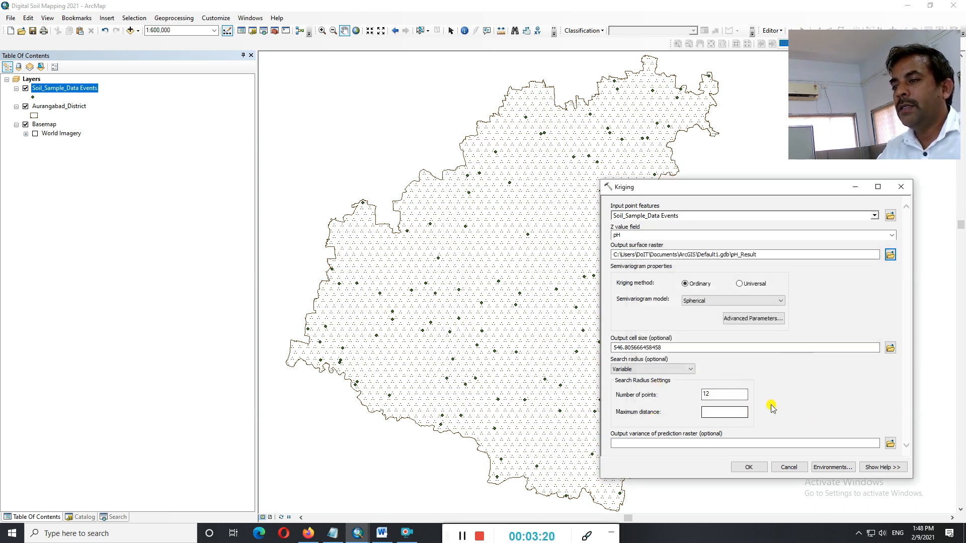
Check the search radius Number of points value of 12
{"action": "left_click", "coordinate": [724, 394]}
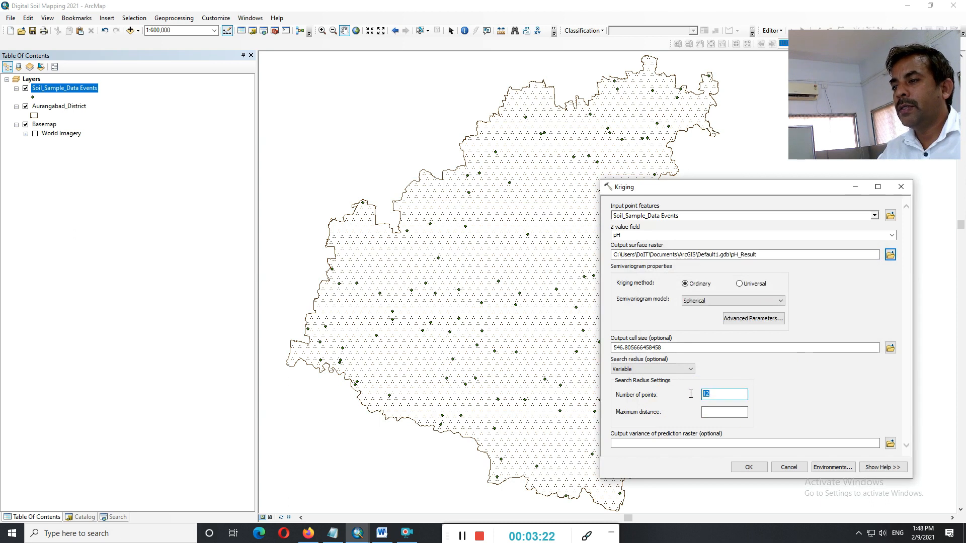
{"action": "mouse_move", "coordinate": [858, 395]}
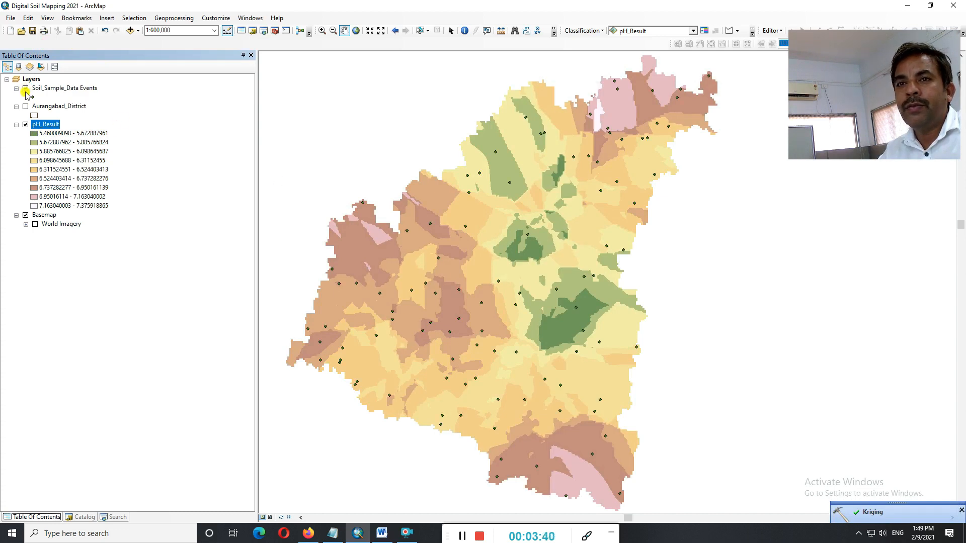
Hide the Soil_Sample_Data Events points and bring up the pH_Result layer's context menu
{"action": "left_click", "coordinate": [25, 88]}
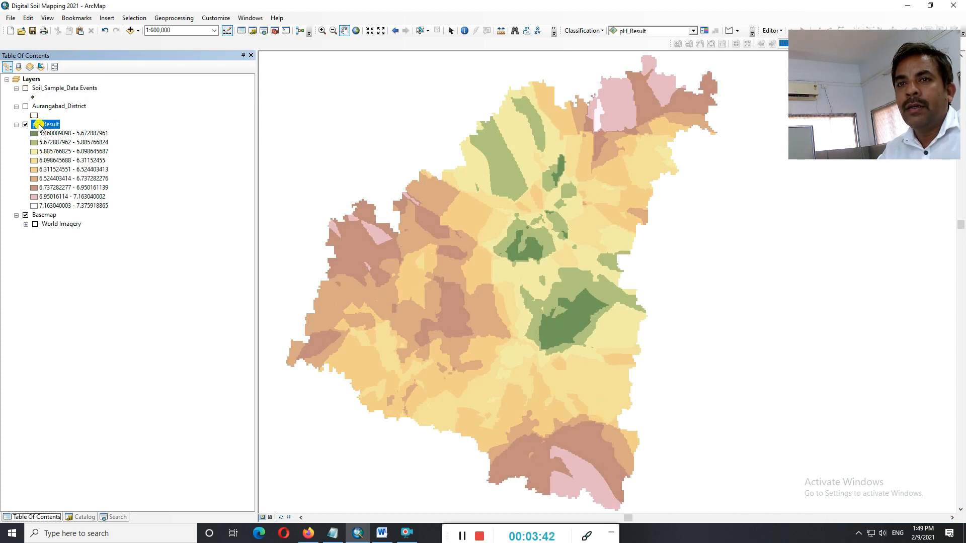
{"action": "right_click", "coordinate": [47, 124]}
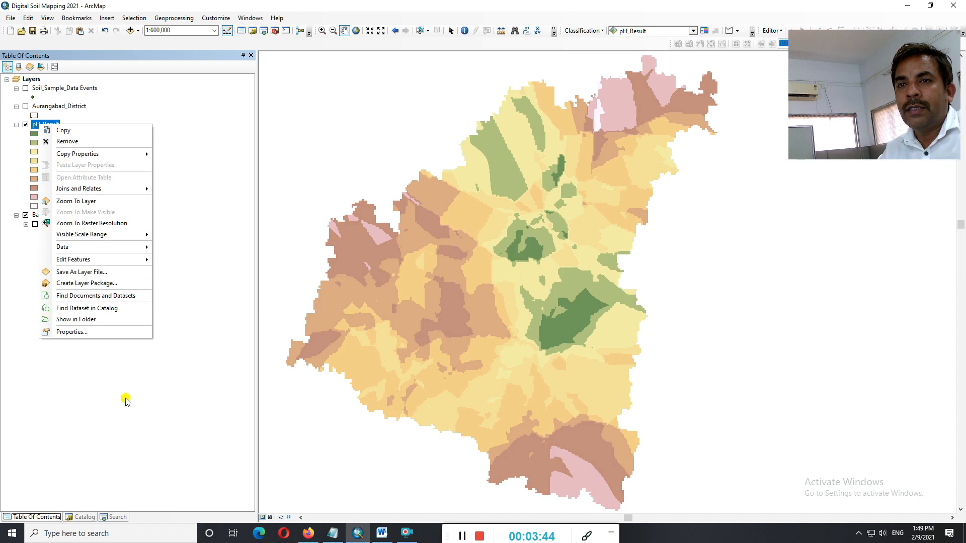
{"action": "mouse_move", "coordinate": [95, 364]}
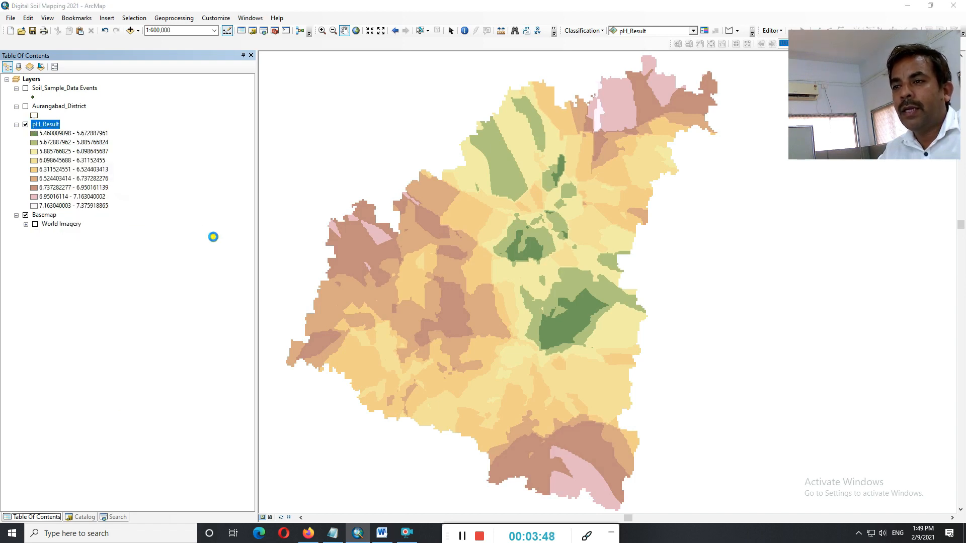
Give pH_Result 6 symbology classes and a bright rainbow colour ramp, applying both
{"action": "double_click", "coordinate": [45, 124]}
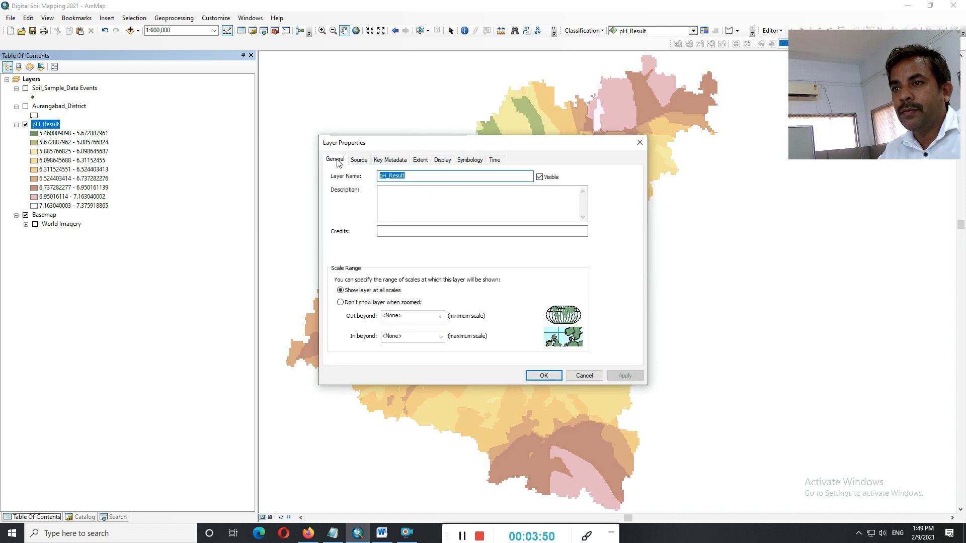
{"action": "left_click", "coordinate": [469, 160]}
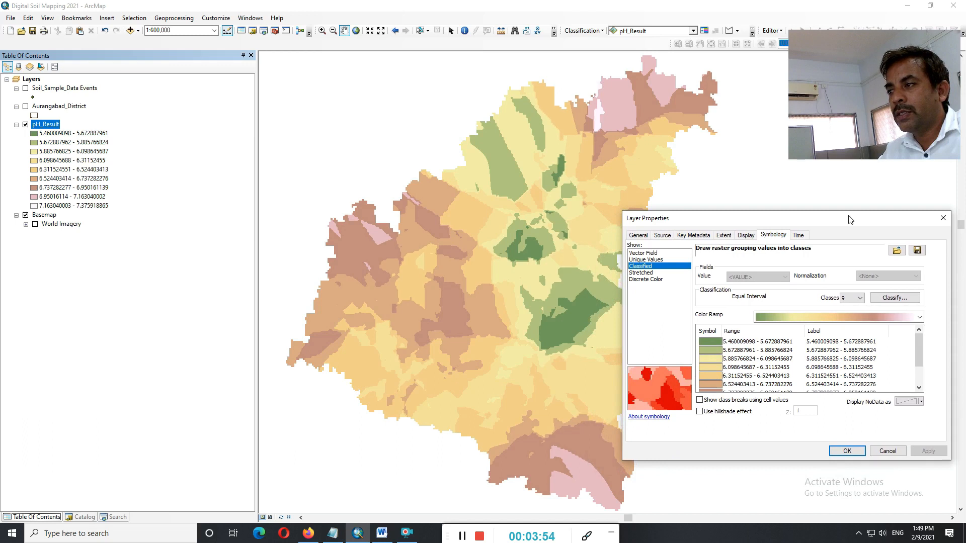
{"action": "left_click", "coordinate": [860, 298]}
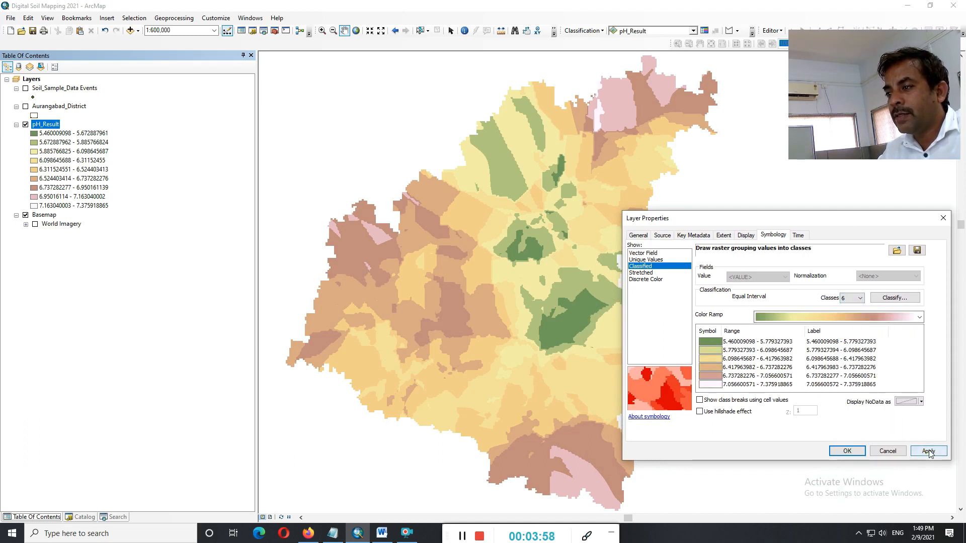
{"action": "left_click", "coordinate": [927, 451]}
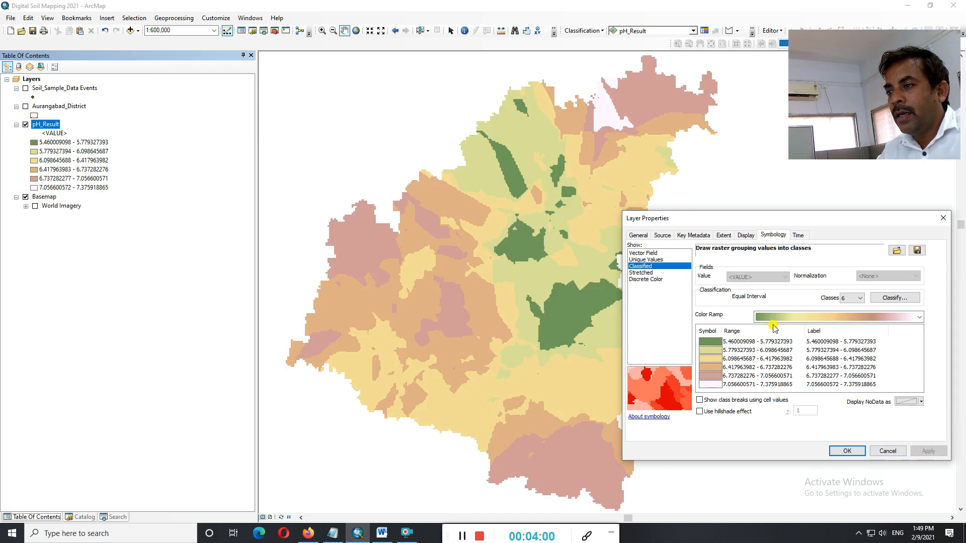
{"action": "left_click", "coordinate": [918, 317]}
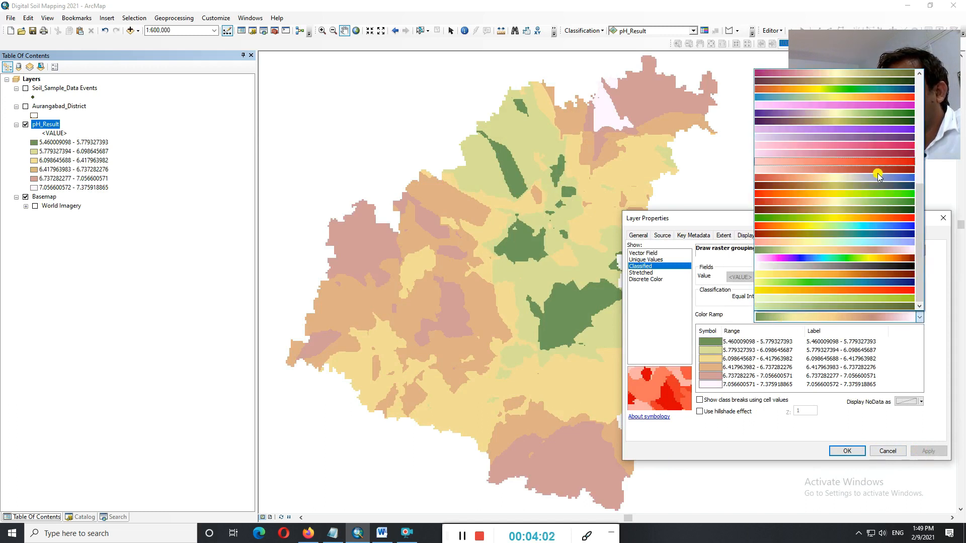
{"action": "left_click", "coordinate": [877, 174]}
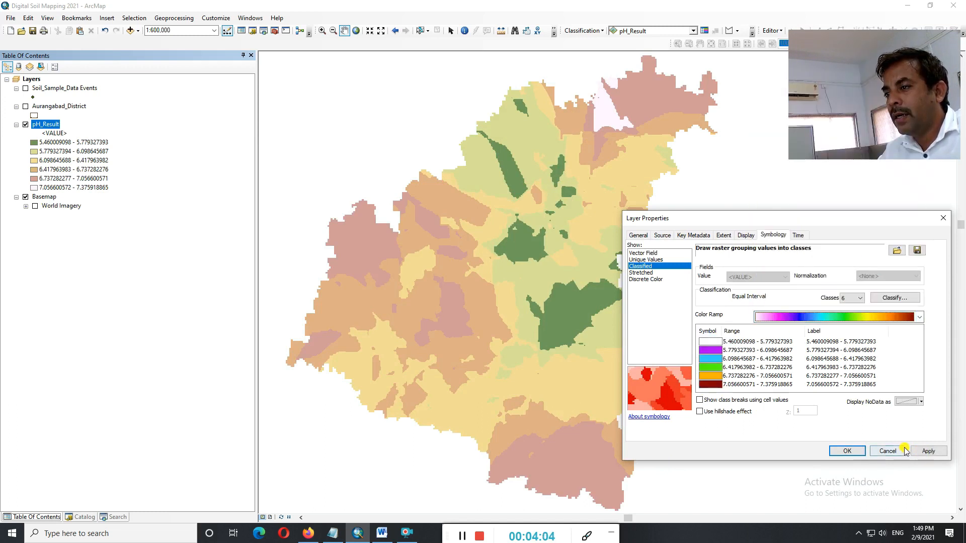
{"action": "left_click", "coordinate": [929, 451]}
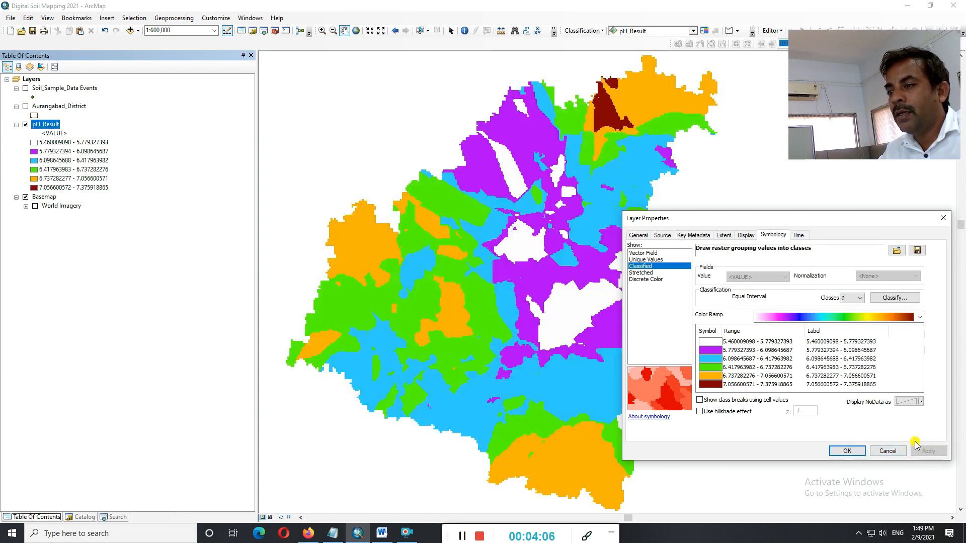
{"action": "left_click", "coordinate": [846, 451]}
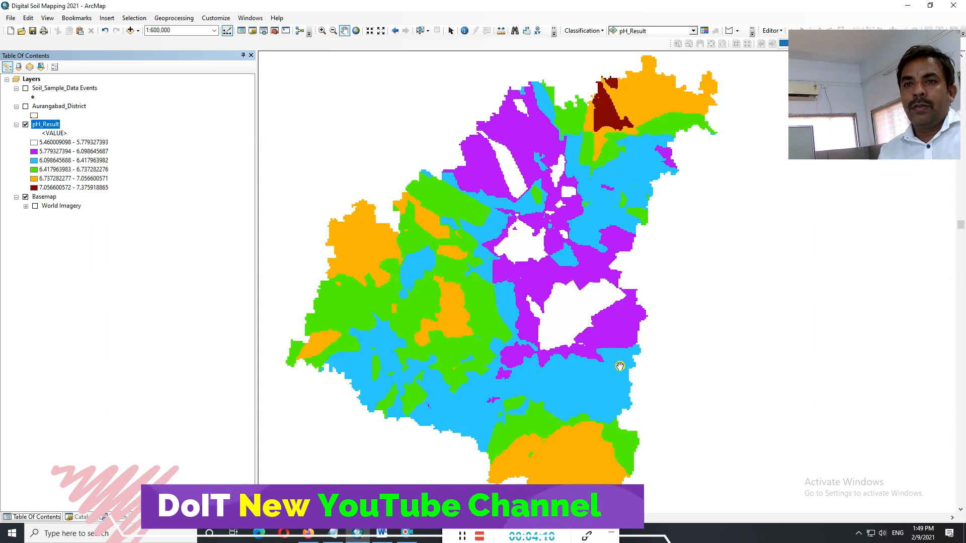
{"action": "mouse_move", "coordinate": [598, 305]}
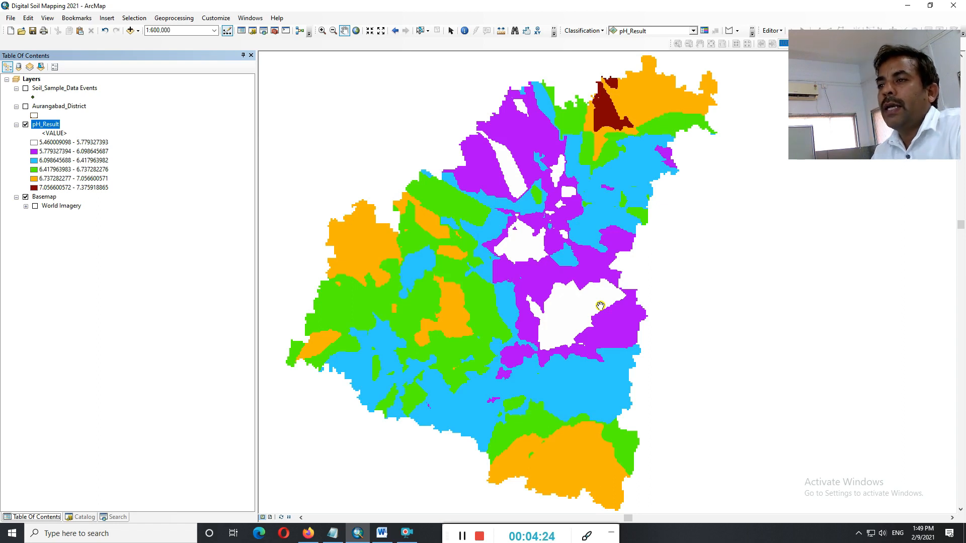
{"action": "mouse_move", "coordinate": [285, 132]}
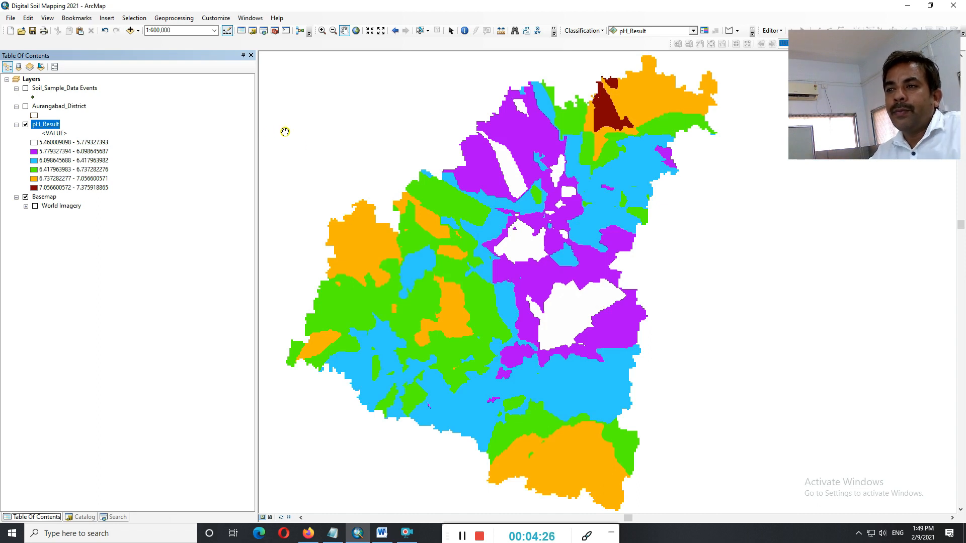
{"action": "mouse_move", "coordinate": [313, 161]}
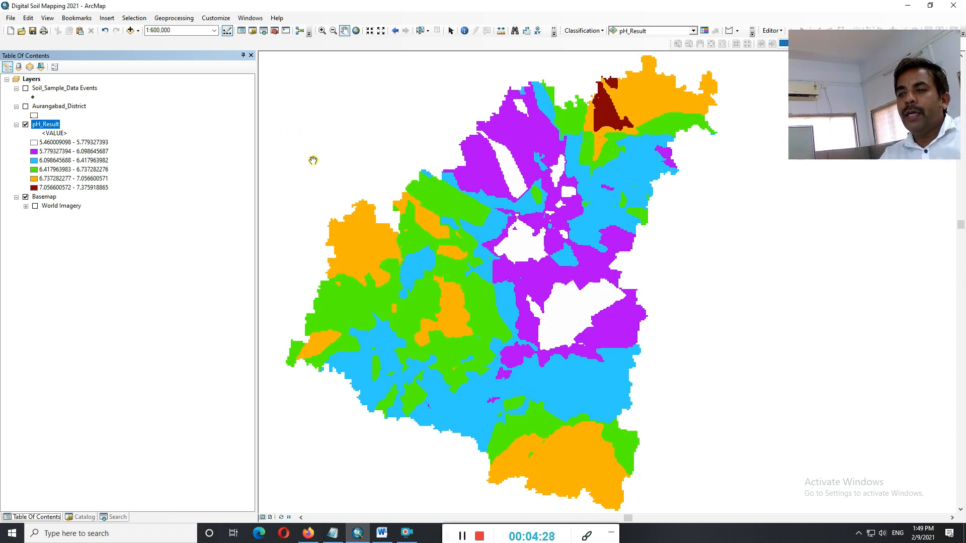
Classify pH_Result symbology with the Quantile method into 5 classes and apply
{"action": "right_click", "coordinate": [46, 124]}
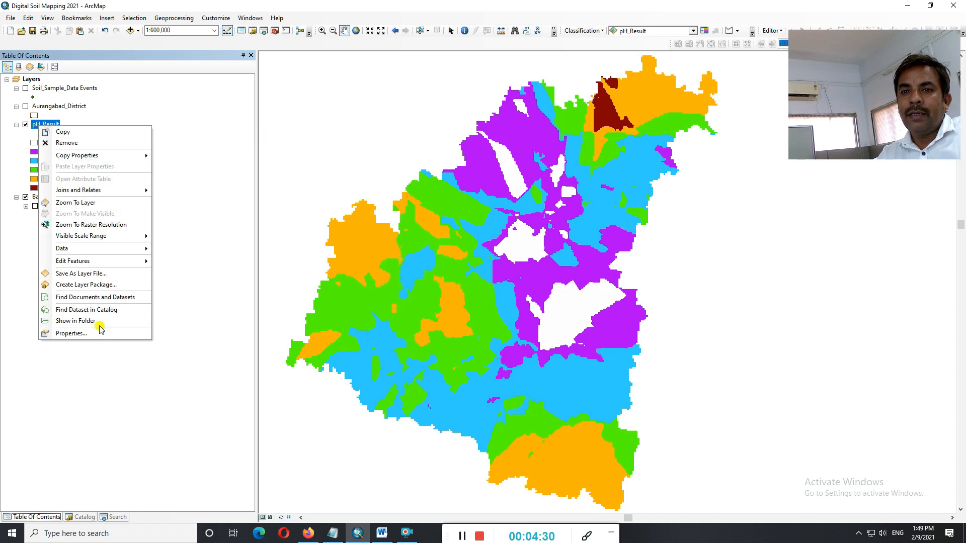
{"action": "left_click", "coordinate": [71, 333]}
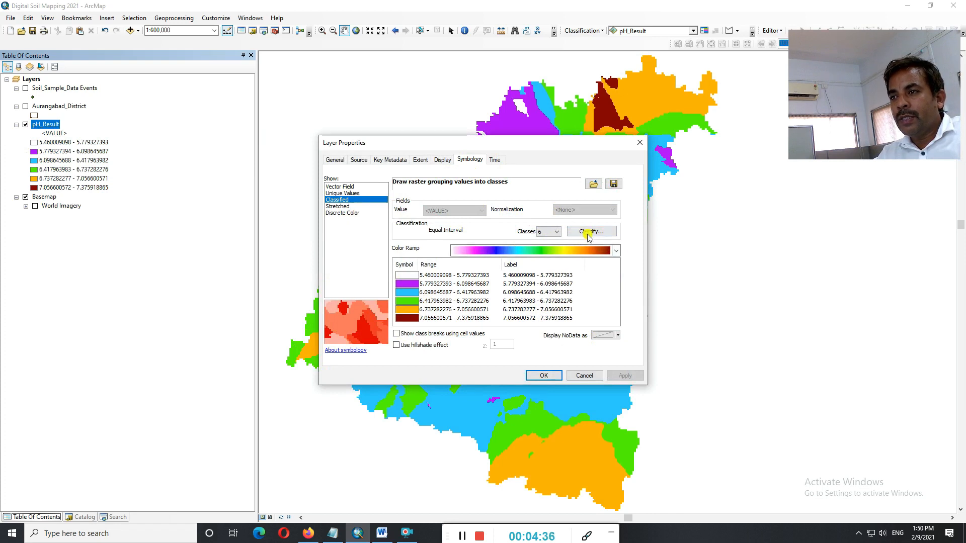
{"action": "left_click", "coordinate": [590, 231]}
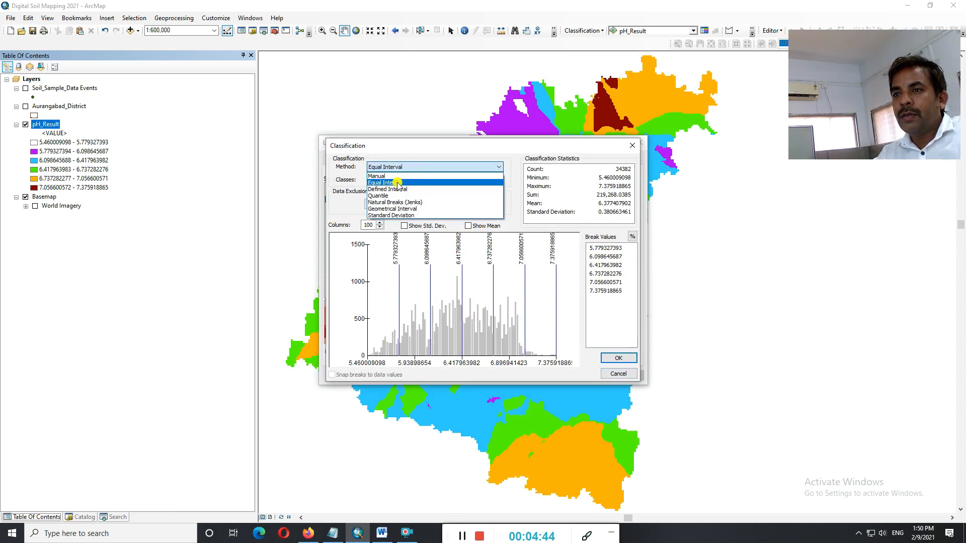
{"action": "mouse_move", "coordinate": [392, 189]}
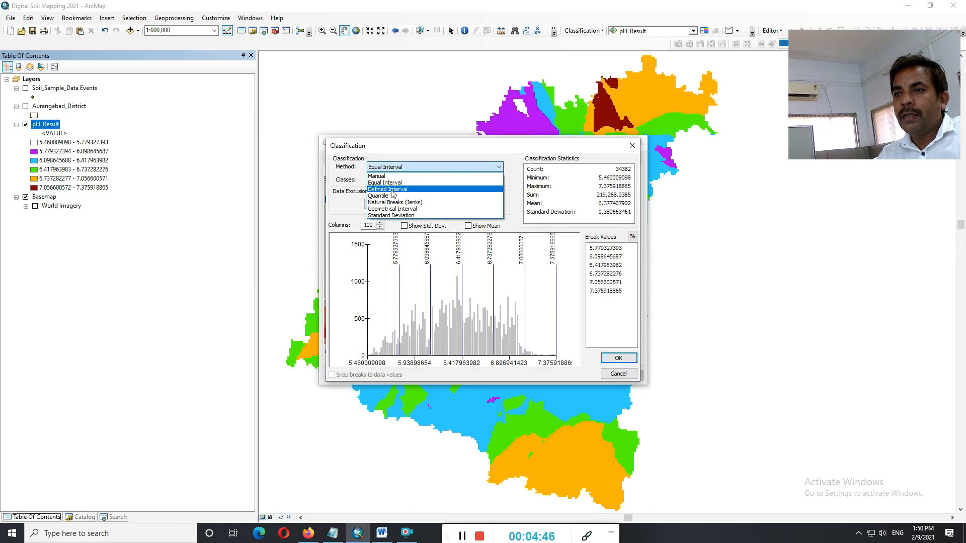
{"action": "left_click", "coordinate": [387, 189]}
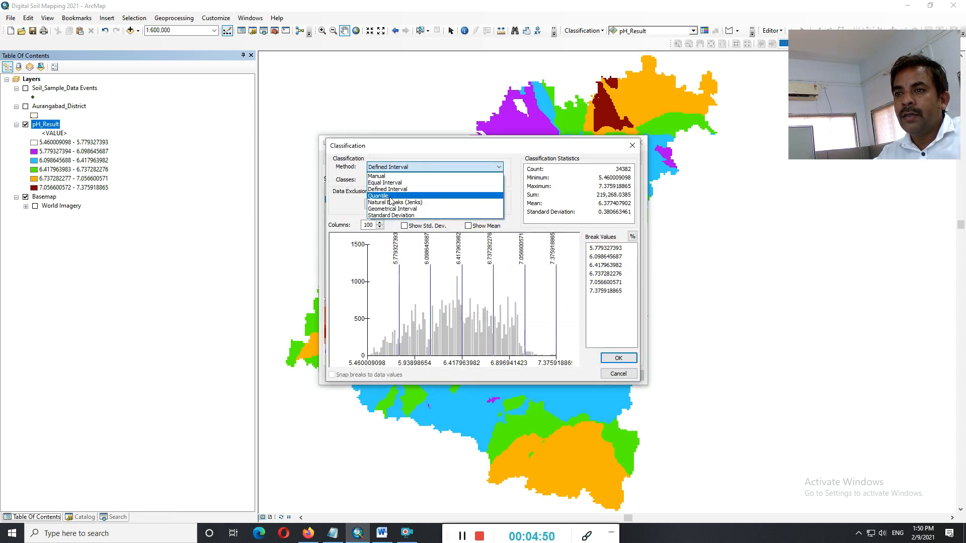
{"action": "left_click", "coordinate": [378, 196]}
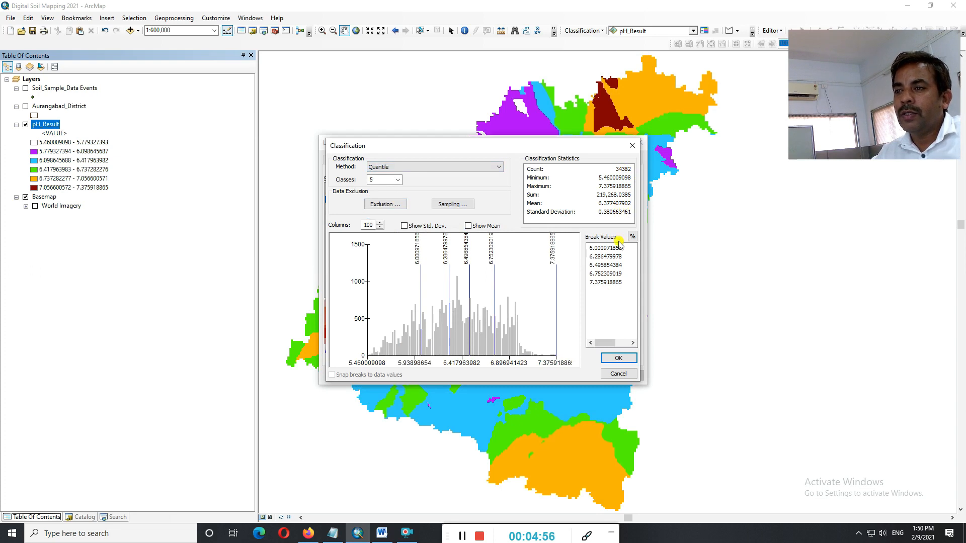
{"action": "left_click", "coordinate": [618, 357]}
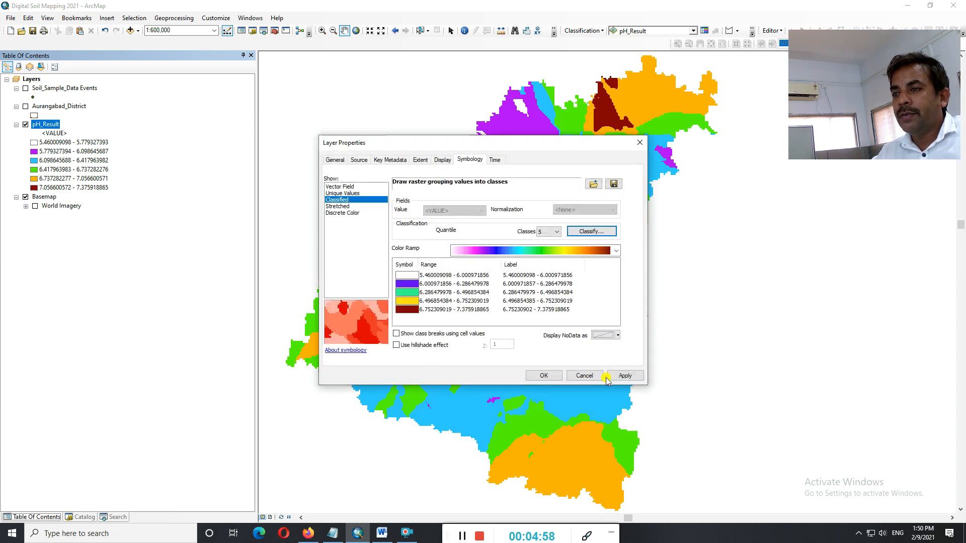
{"action": "left_click", "coordinate": [543, 375]}
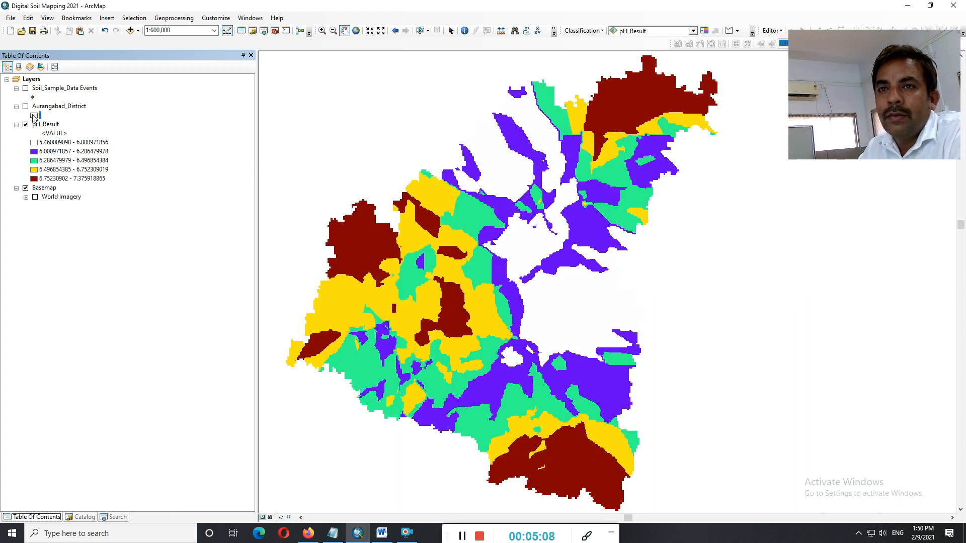
Give the Aurangabad_District symbol a black outline and hollow, no-colour fill
{"action": "left_click", "coordinate": [310, 194]}
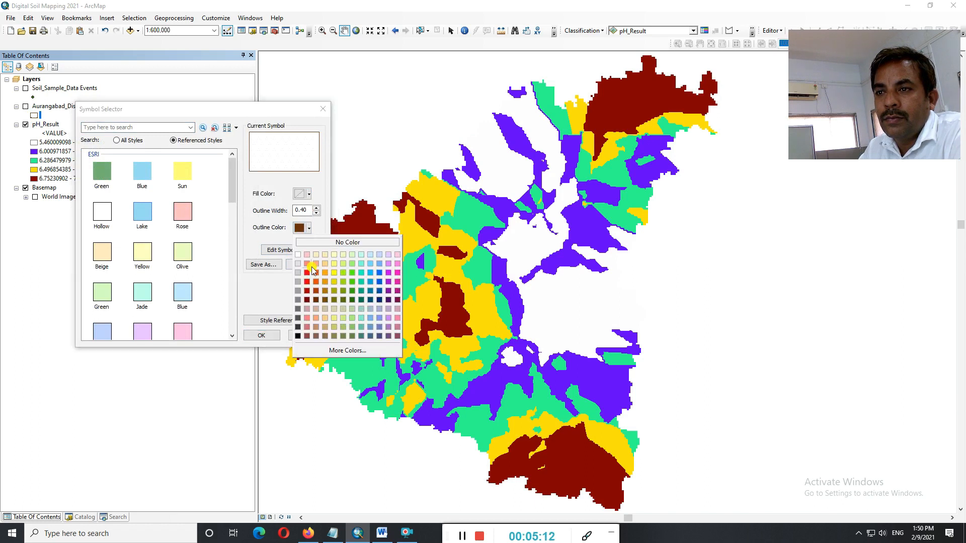
{"action": "left_click", "coordinate": [297, 263]}
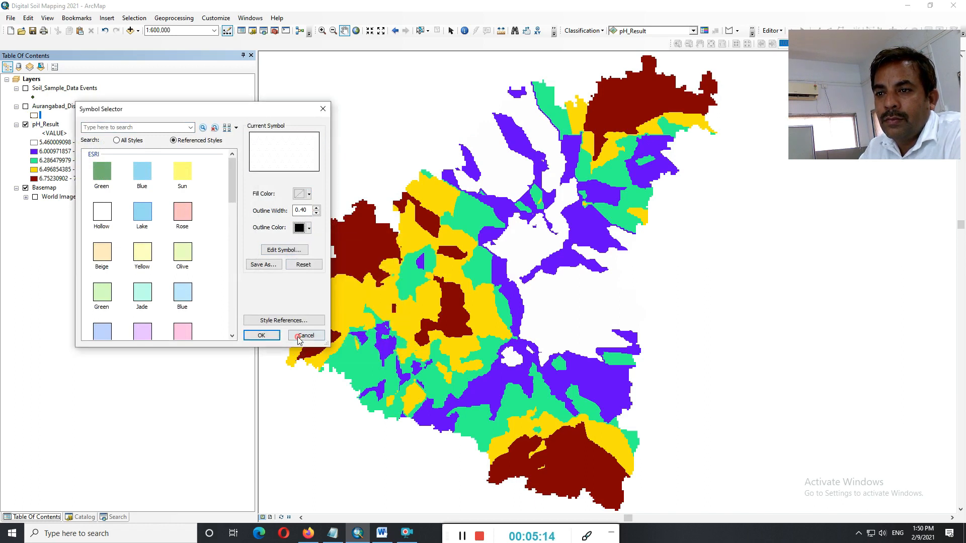
{"action": "left_click", "coordinate": [304, 335]}
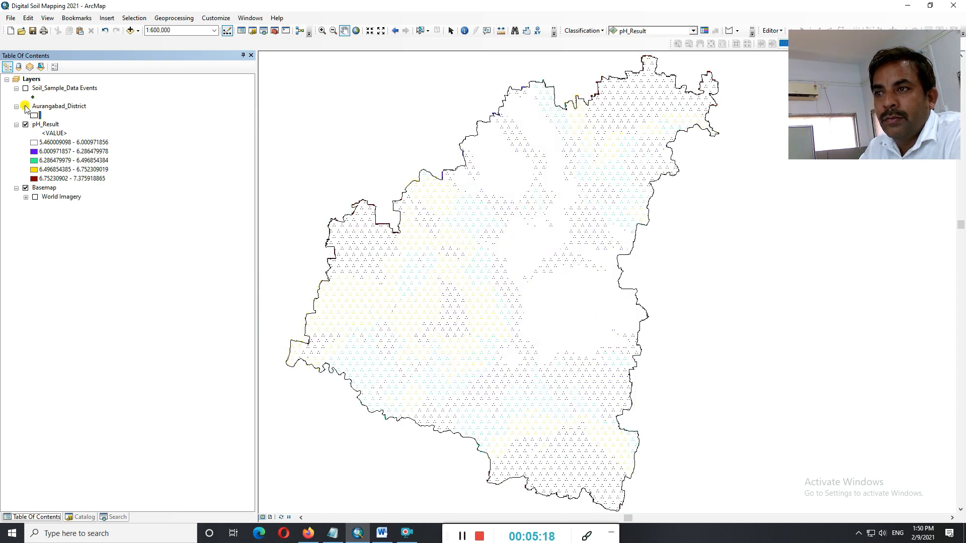
{"action": "left_click", "coordinate": [39, 116]}
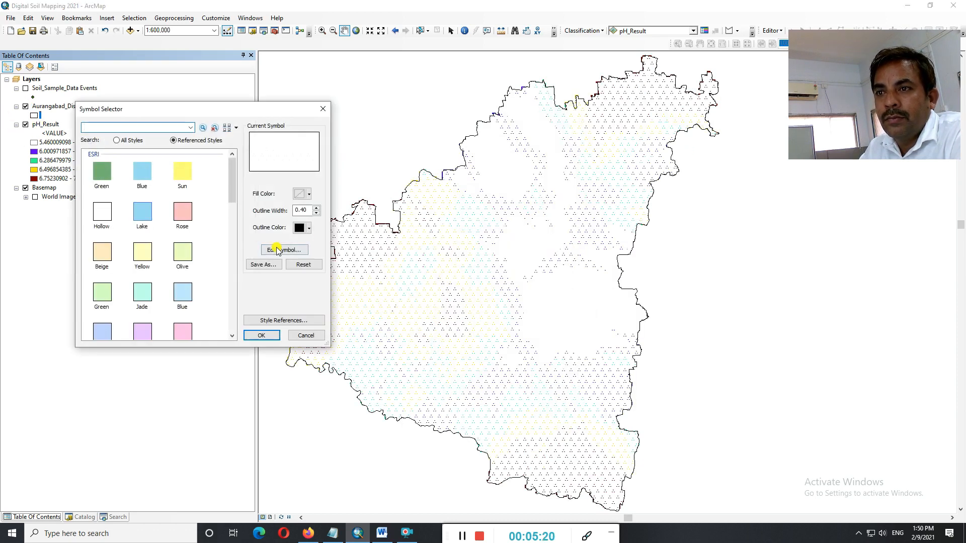
{"action": "left_click", "coordinate": [102, 210]}
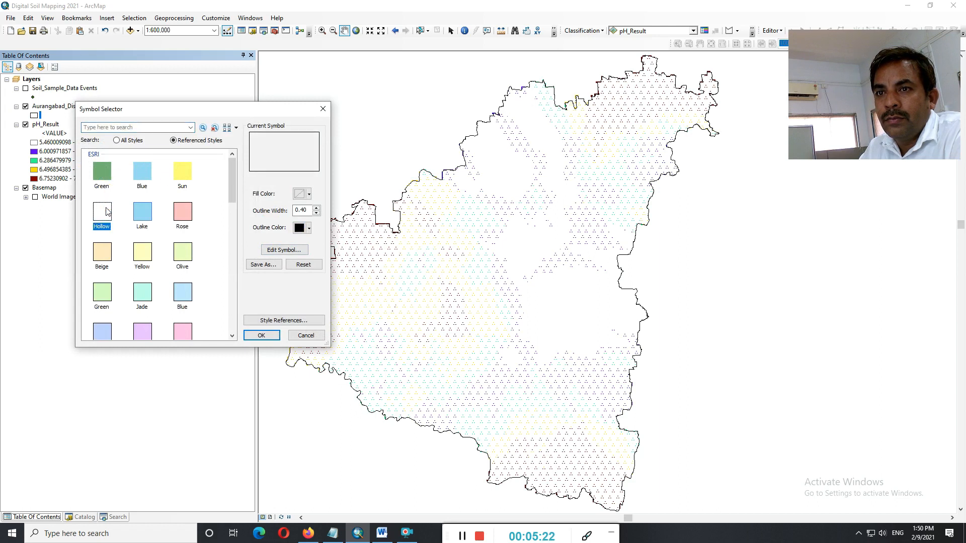
{"action": "left_click", "coordinate": [309, 193]}
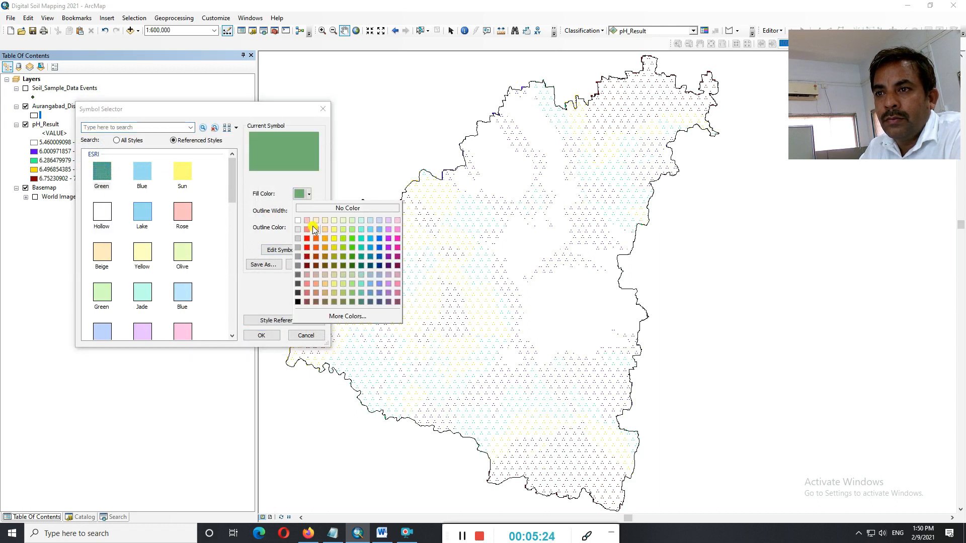
{"action": "left_click", "coordinate": [261, 335]}
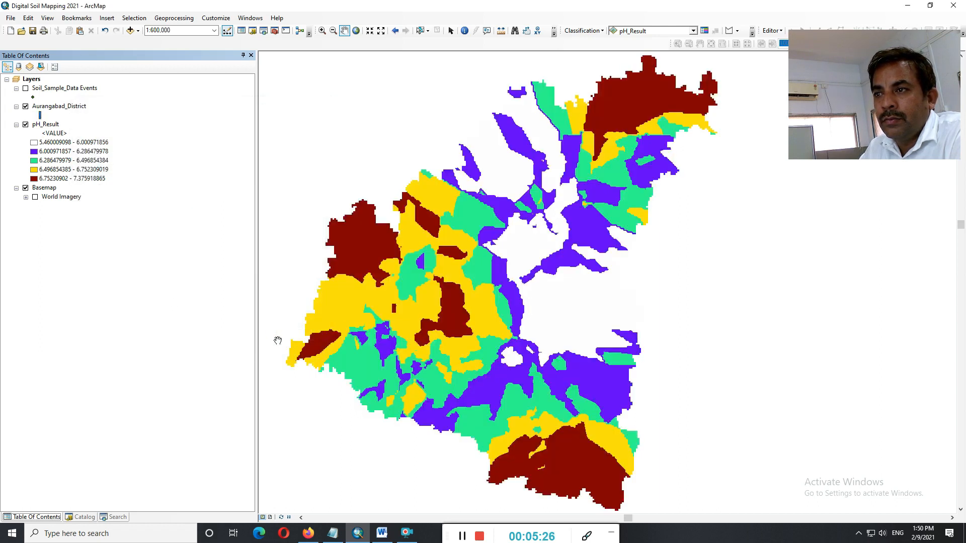